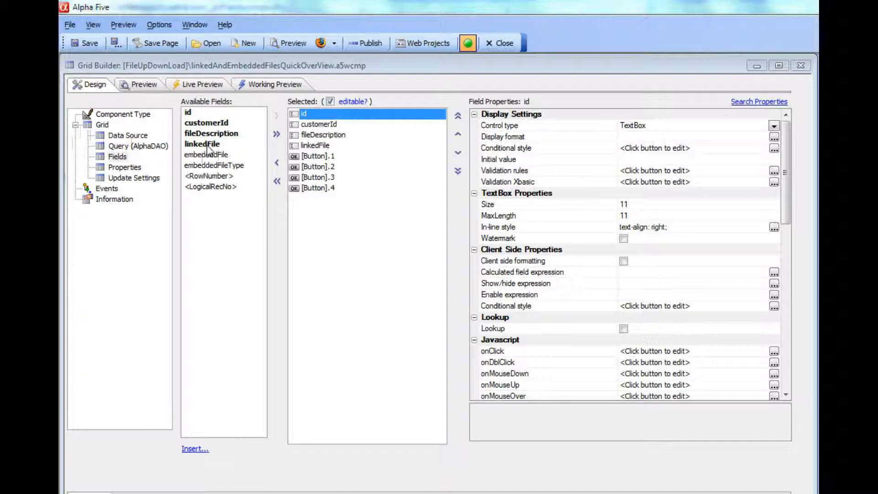
- Review the linkedFile, embeddedFile and id fields, then run the grid in Live Preview
click(201, 144)
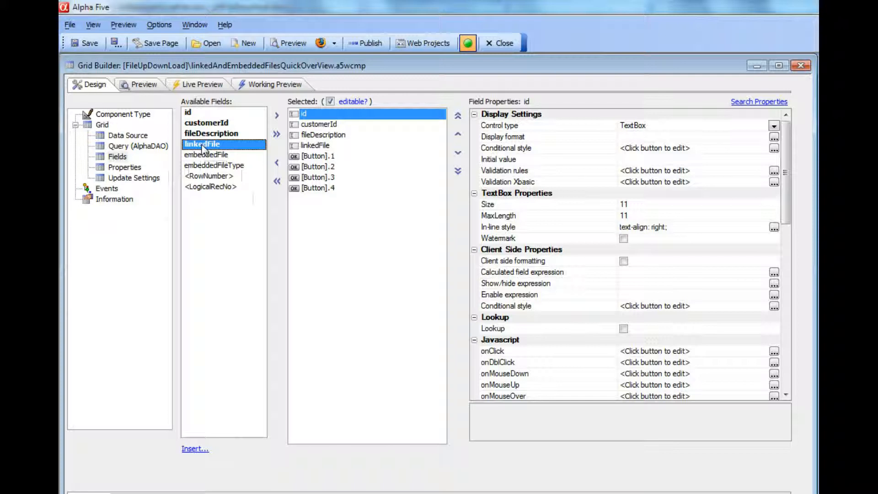
click(205, 155)
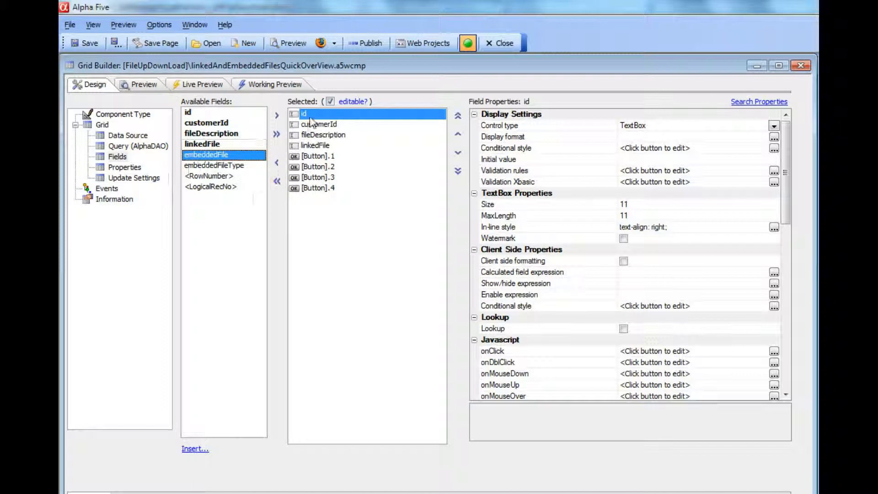
click(276, 162)
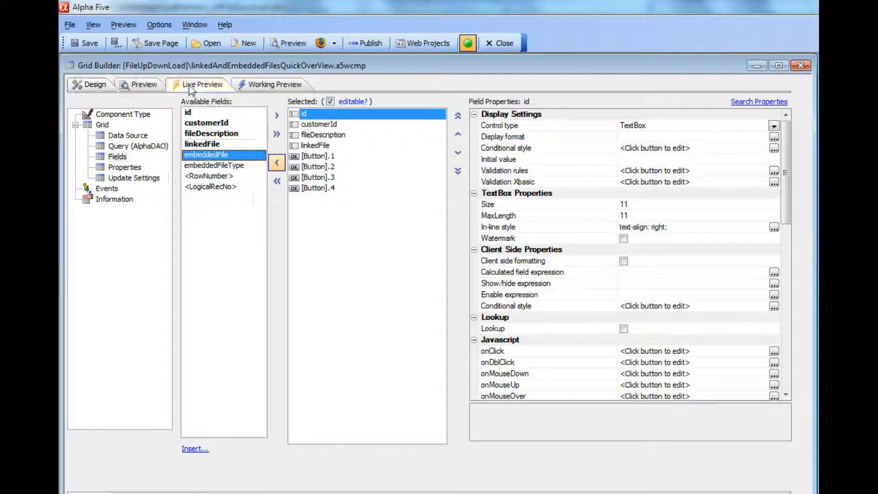
click(202, 84)
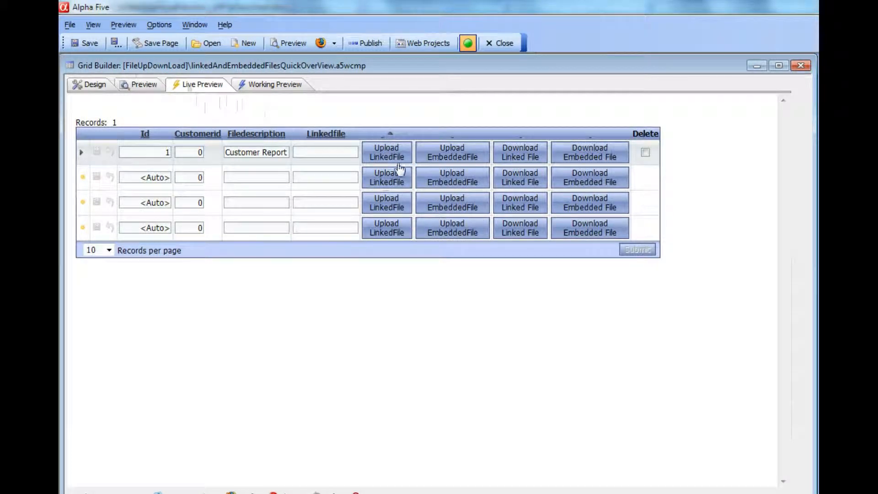
mouse_move(385, 160)
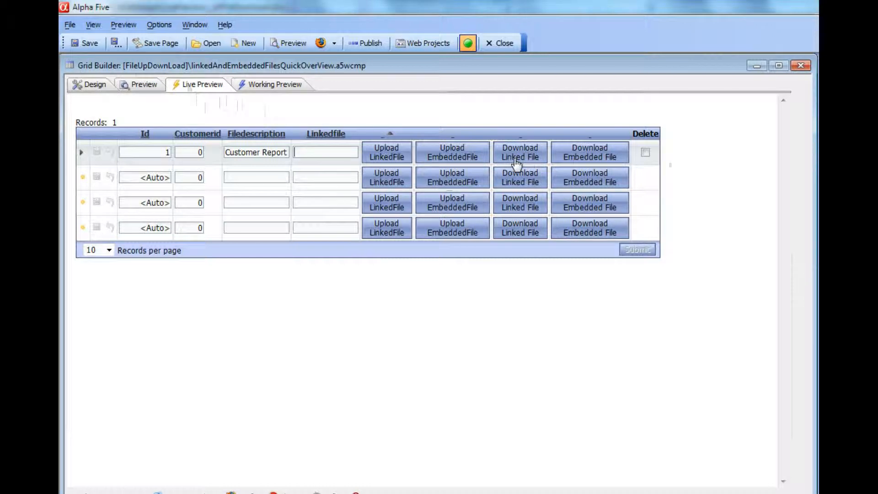
mouse_move(614, 163)
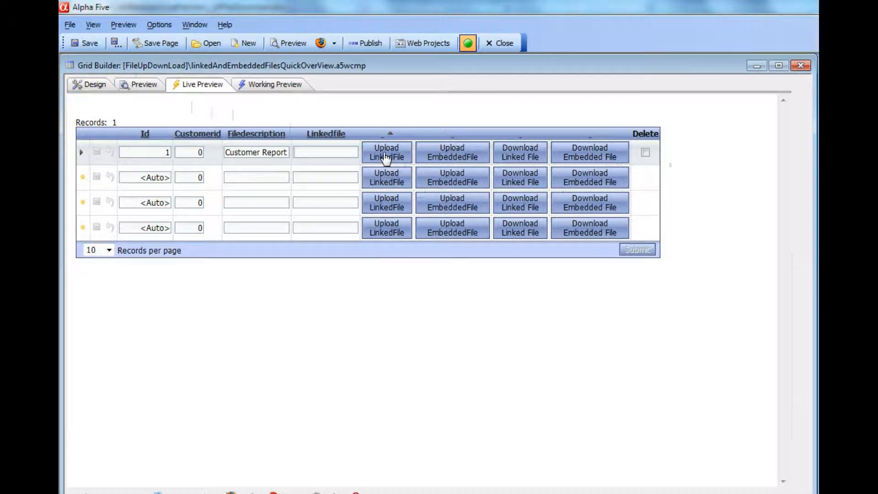
- Upload CustomerList.pdf from the alphasports folder as row 1's linked file
click(387, 152)
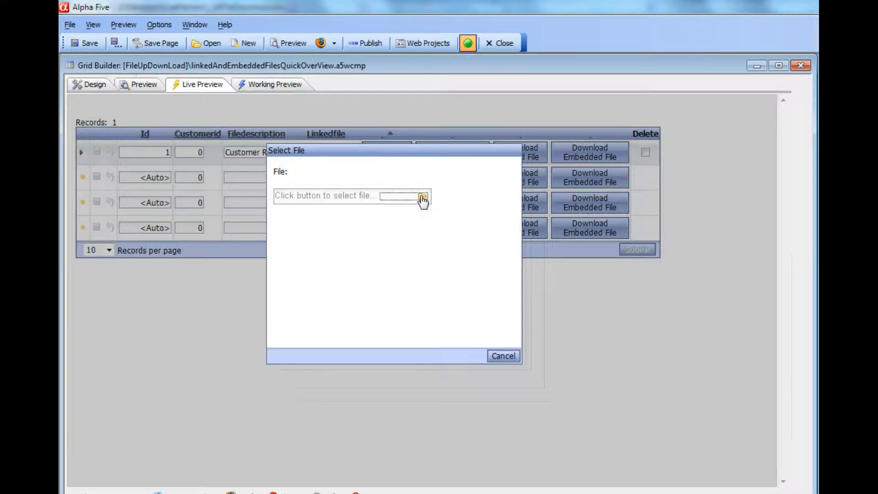
click(422, 197)
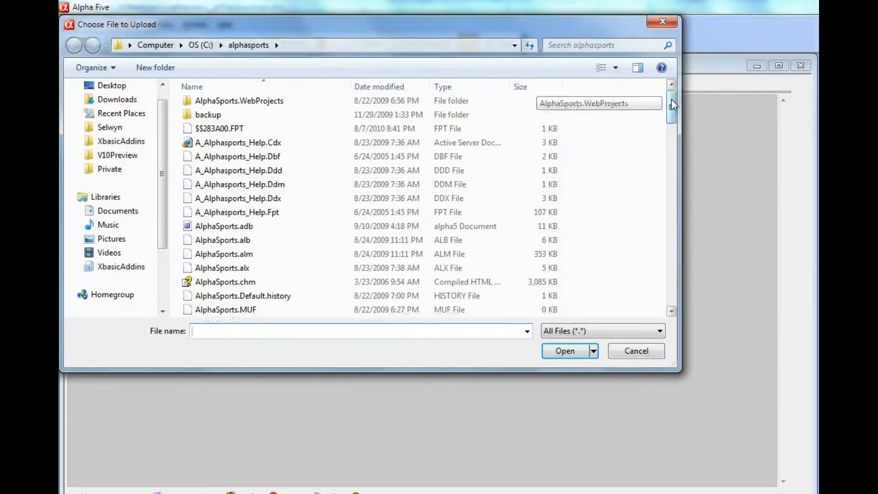
scroll(down, 3)
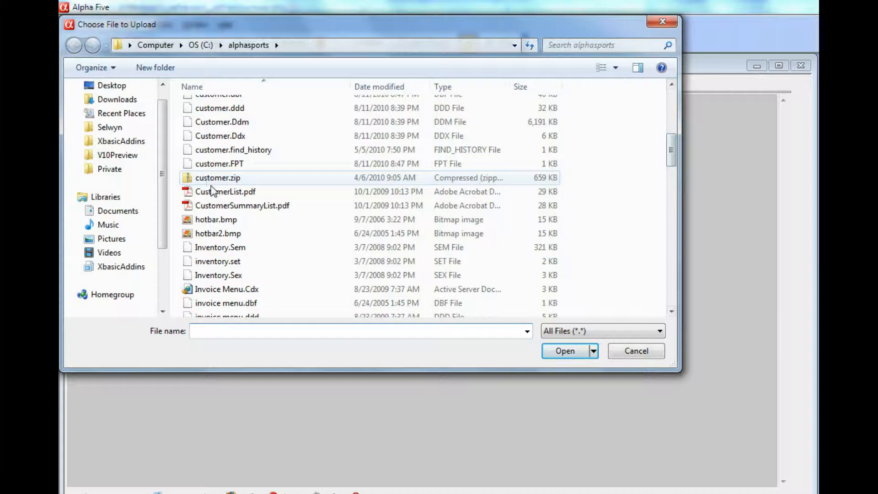
click(226, 191)
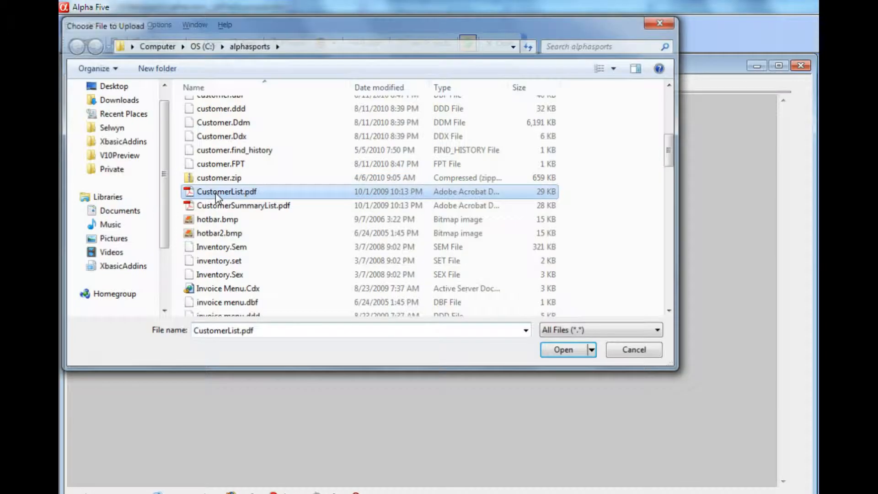
click(564, 349)
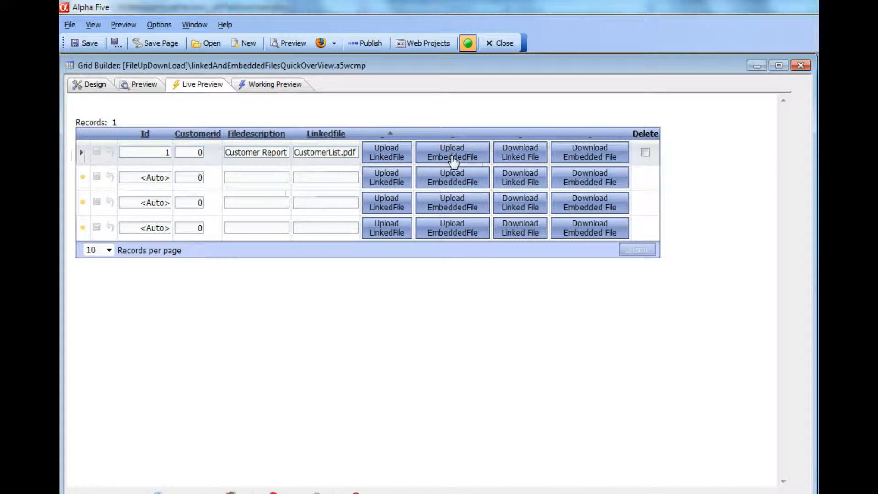
- Browse the computer for a file to upload as row 1's embedded file
click(452, 152)
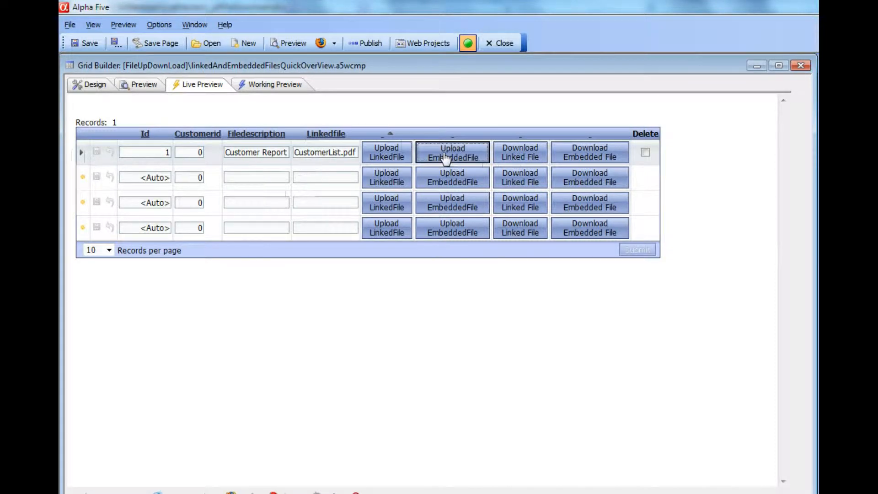
click(452, 152)
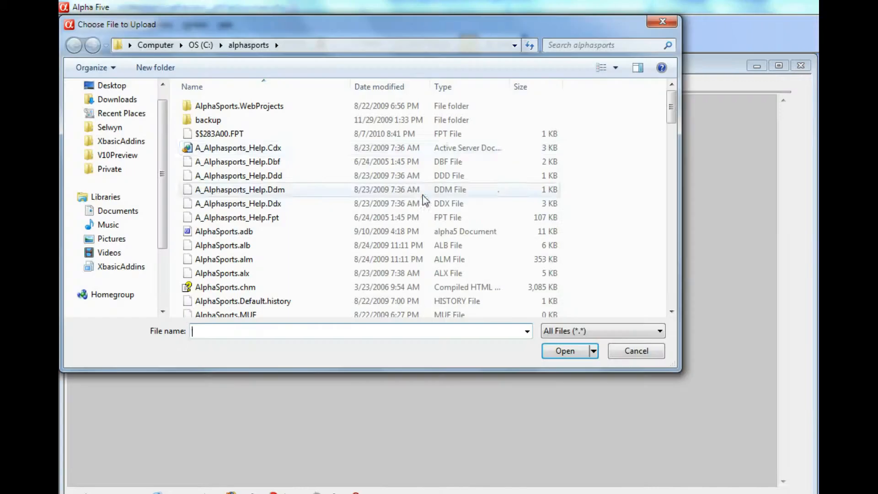
scroll(down, 3)
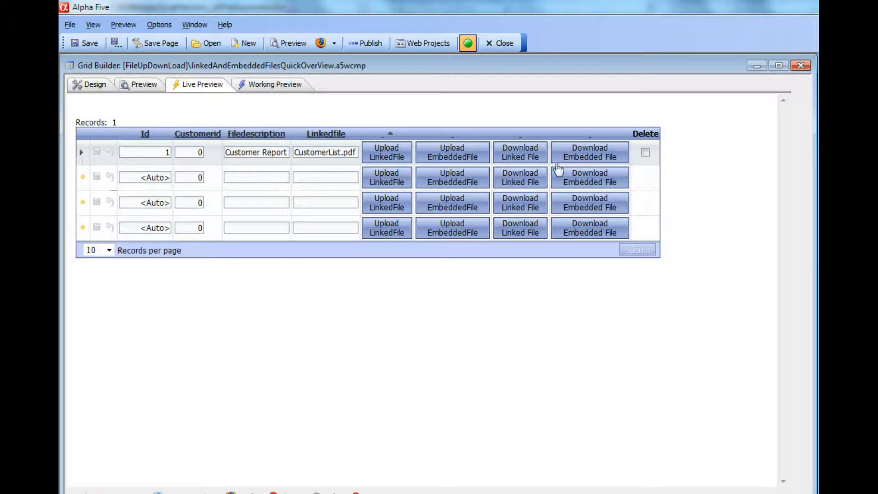
mouse_move(100, 159)
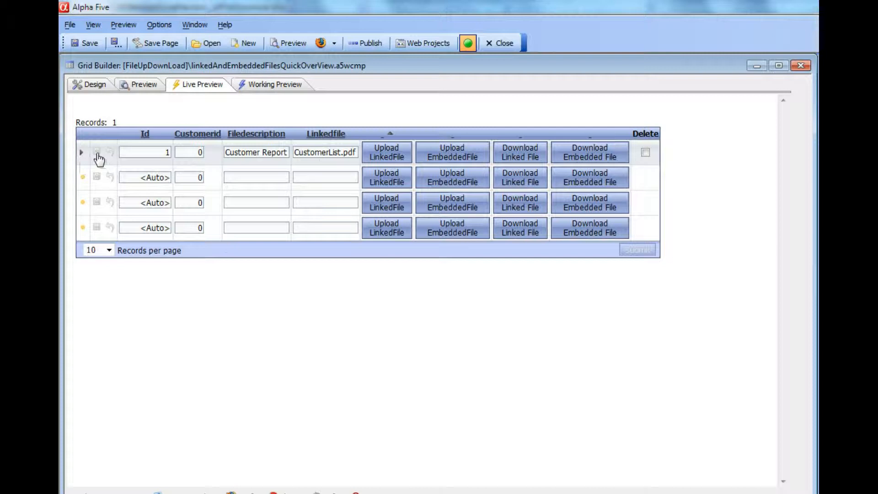
mouse_move(97, 156)
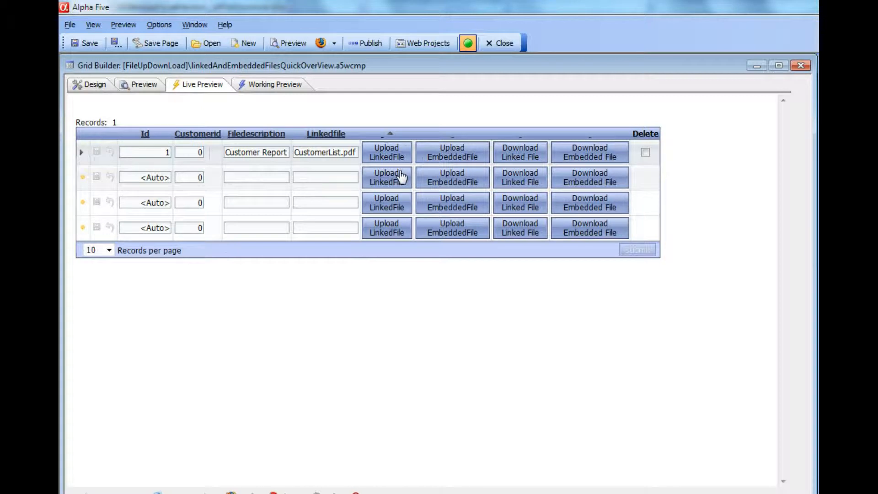
mouse_move(490, 195)
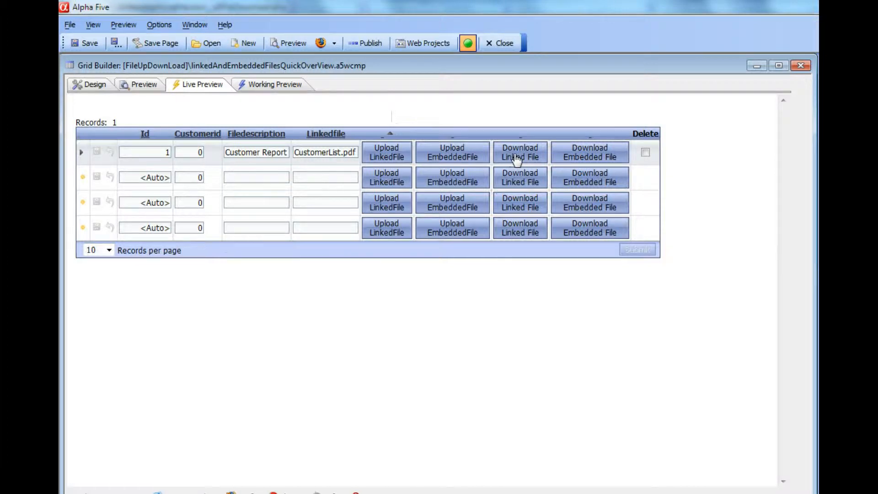
- Download and open row 1's linked CustomerList.pdf, then request its embedded file download
click(520, 152)
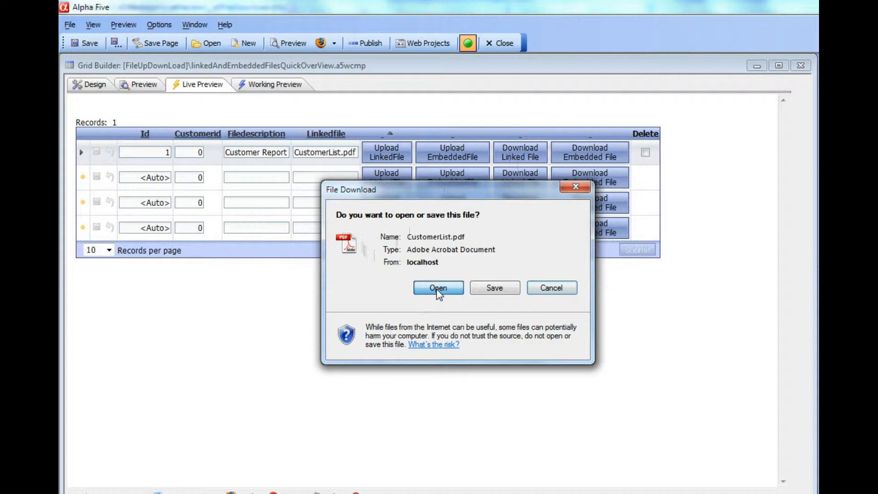
click(439, 288)
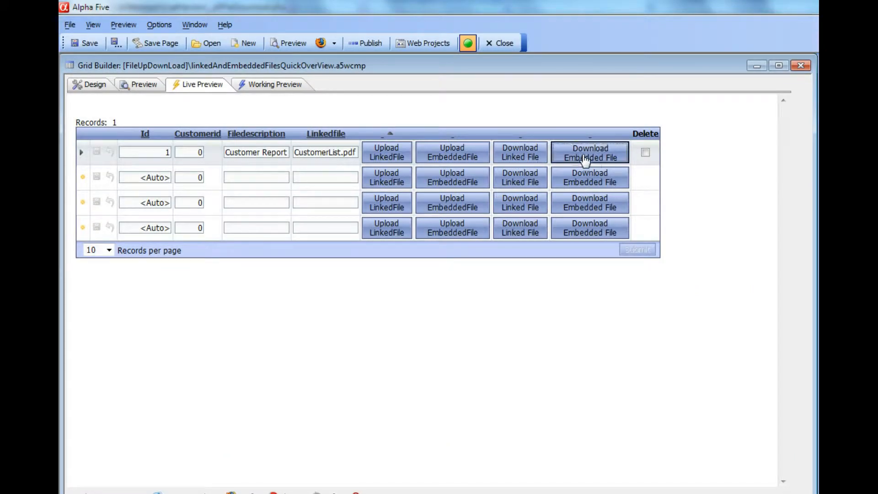
click(589, 152)
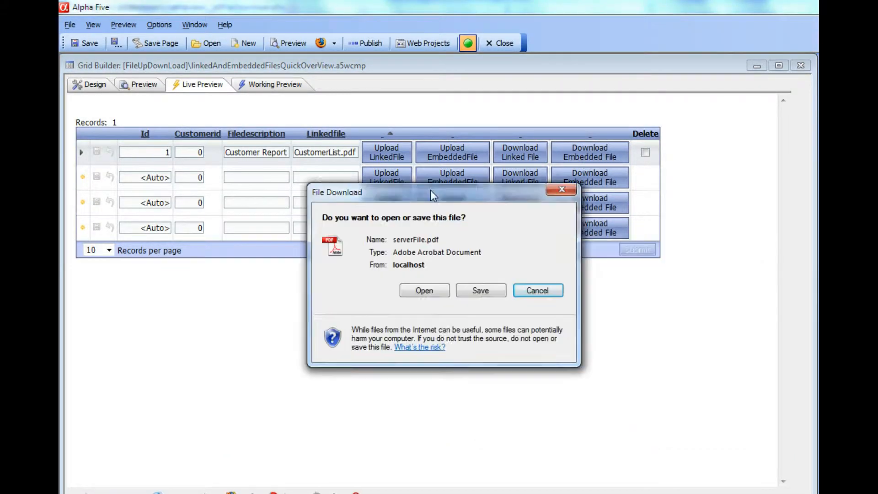
- Accept the serverFile.pdf download in the File Download dialog
click(424, 290)
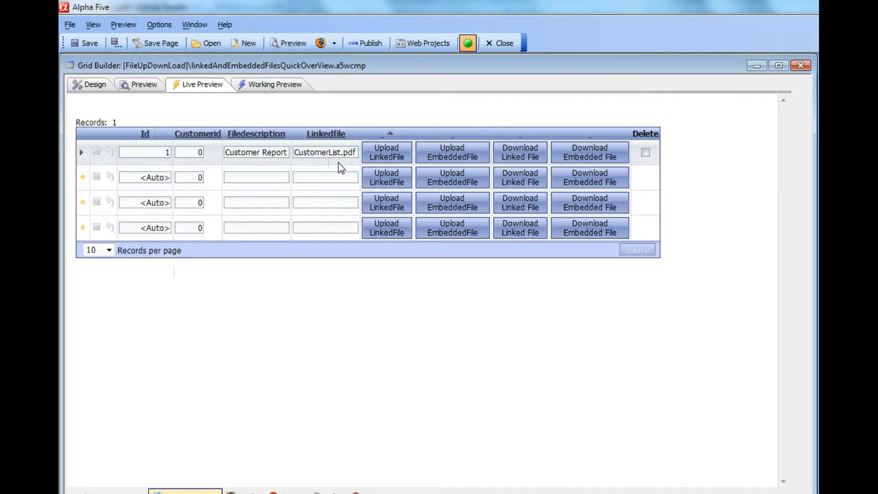
mouse_move(516, 170)
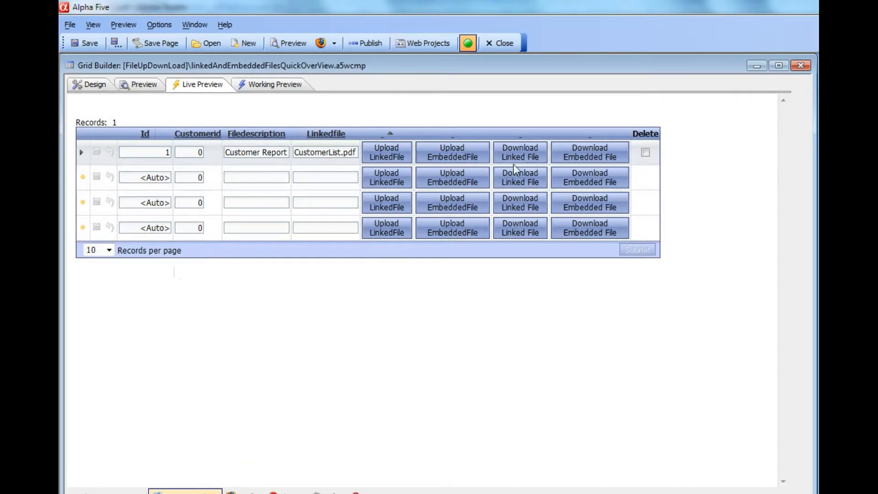
mouse_move(557, 166)
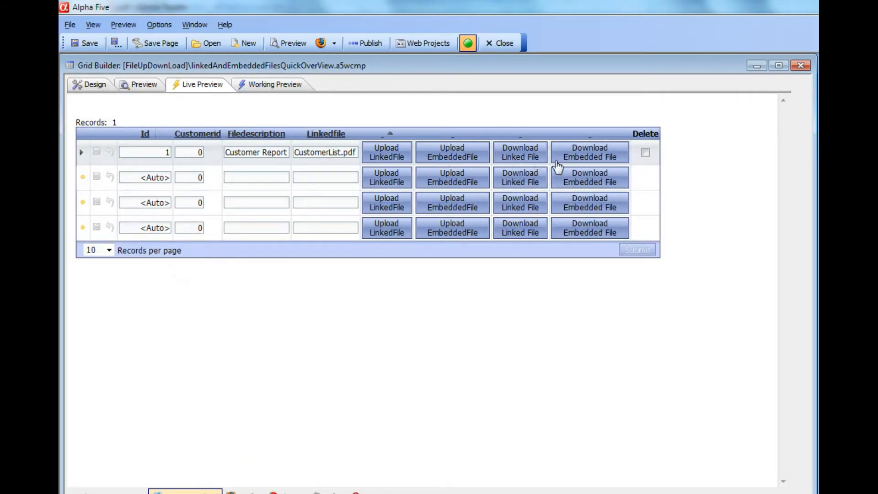